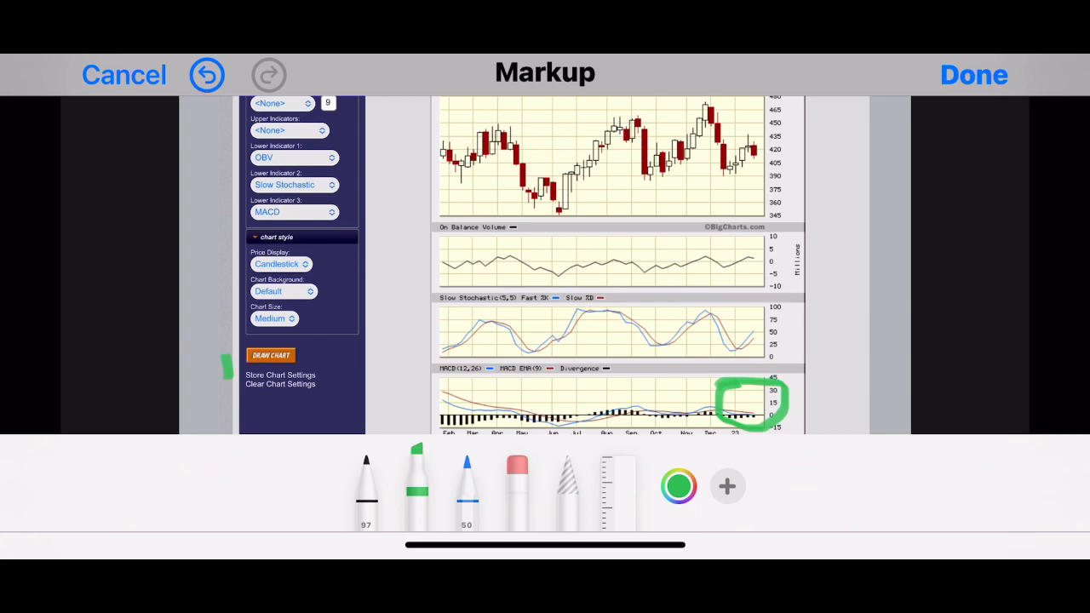
Discard the green scribbles and return to the photo's Adjust editing view
click(206, 75)
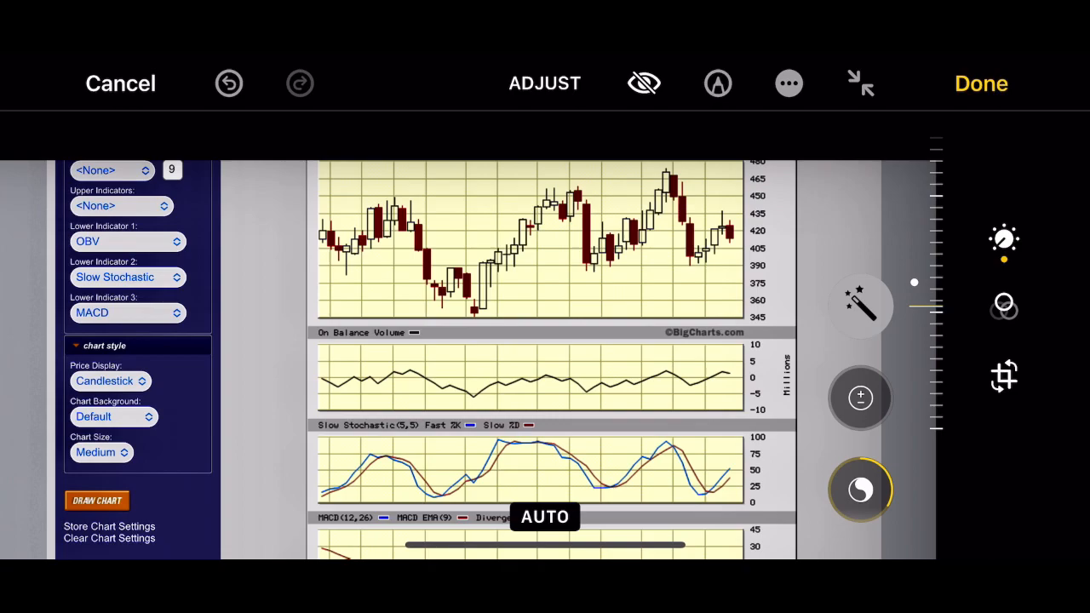
Reopen the BigCharts screenshot in Markup with a clean, unmarked image
click(718, 82)
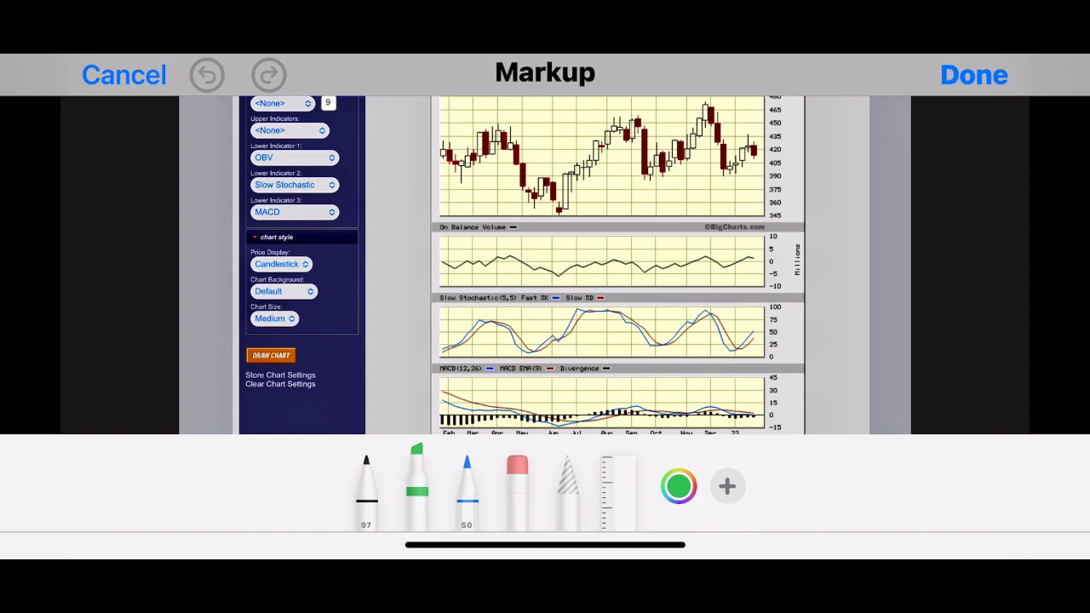
Zoom into the chart and undo the green highlighter scribble on the OBV pane
drag(750, 366, 842, 366)
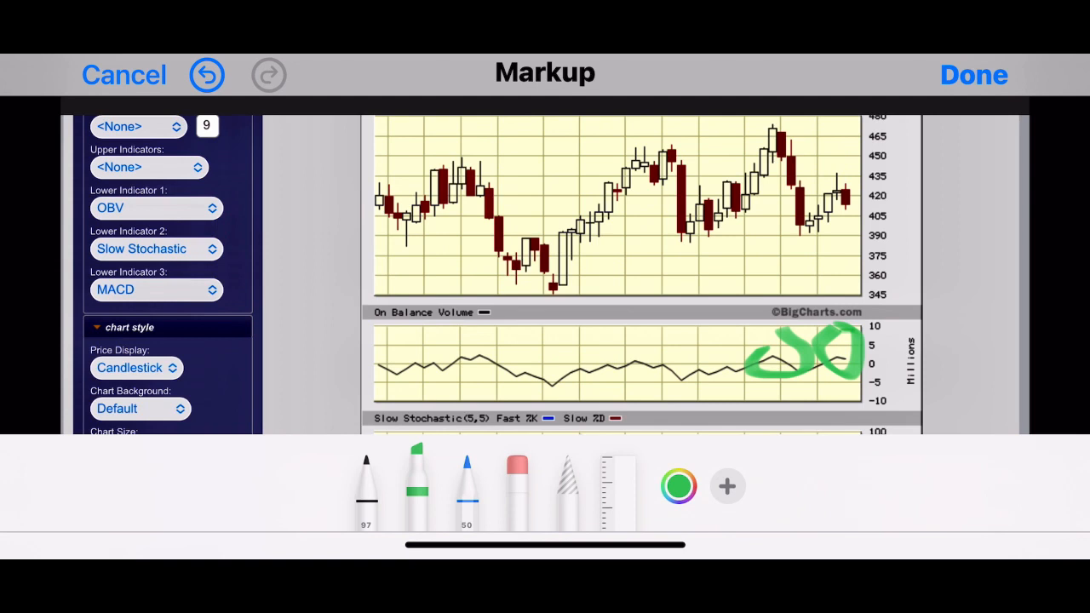
click(206, 74)
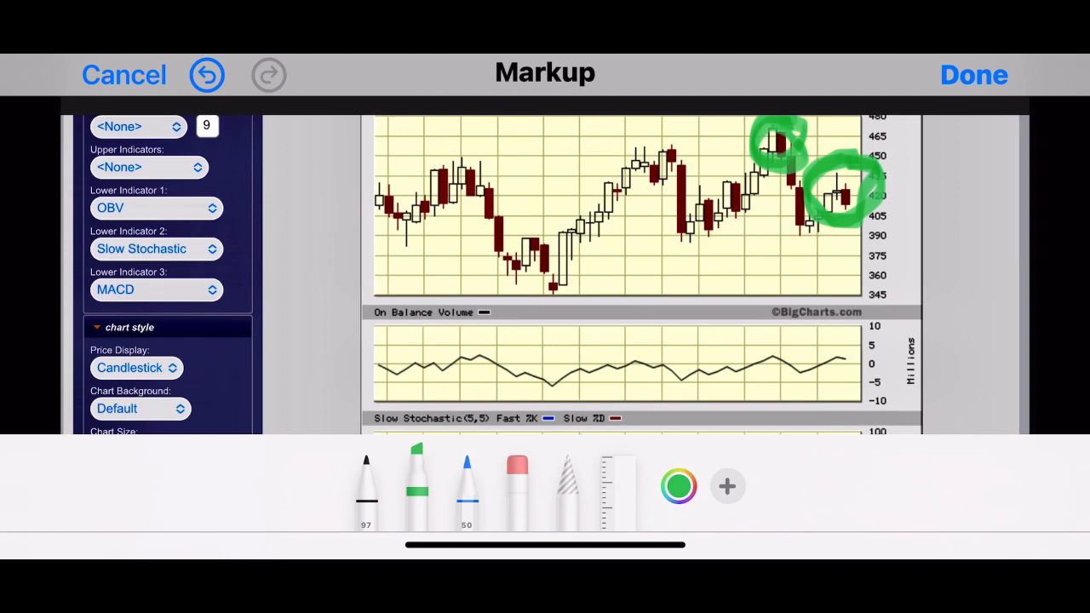
Undo the green circles drawn around the price peaks, leaving the chart clean
click(206, 75)
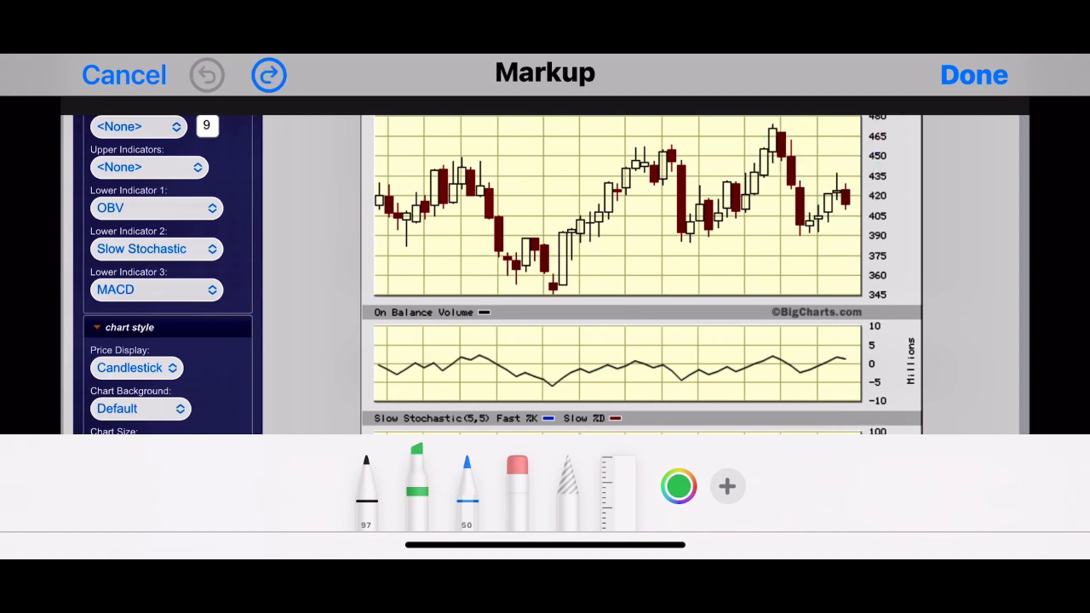